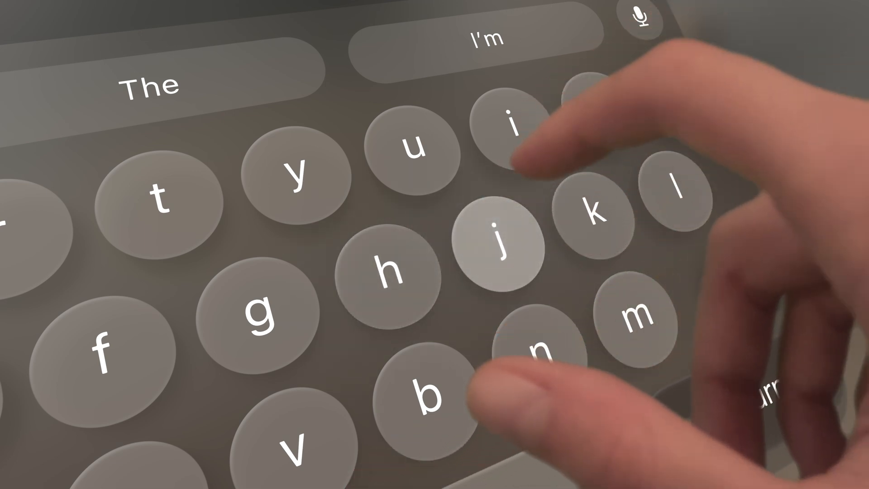
Enter text into the field by direct touch on the floating keyboard, typing 'world'.
{"action": "left_click", "coordinate": [501, 243]}
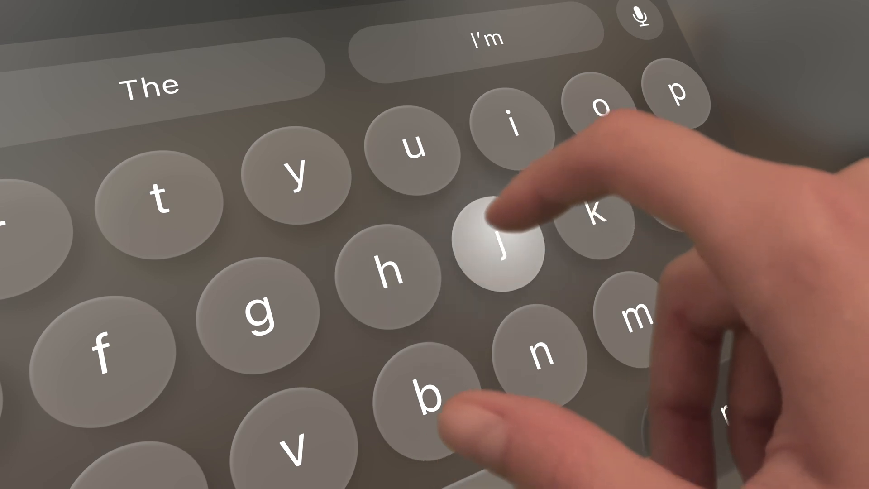
{"action": "left_click", "coordinate": [501, 238]}
{"action": "type", "text": "Hello"}
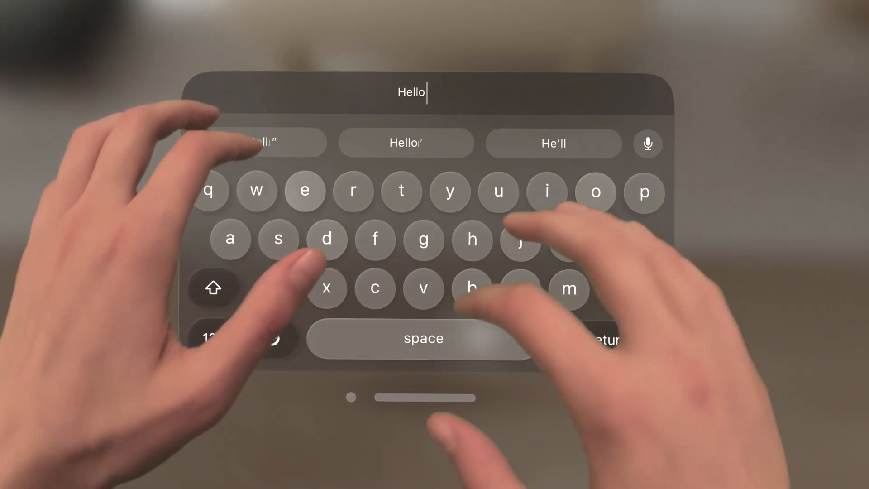
{"action": "type", "text": "world"}
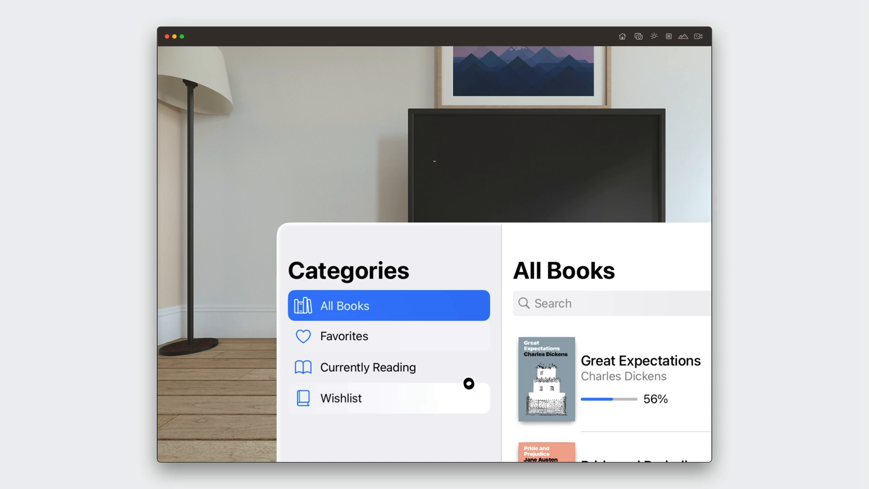
{"action": "mouse_move", "coordinate": [468, 337]}
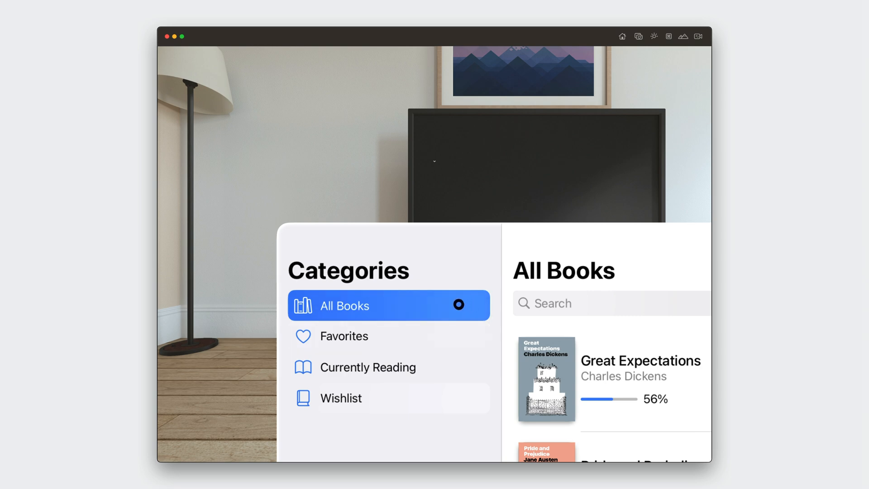
{"action": "mouse_move", "coordinate": [314, 337]}
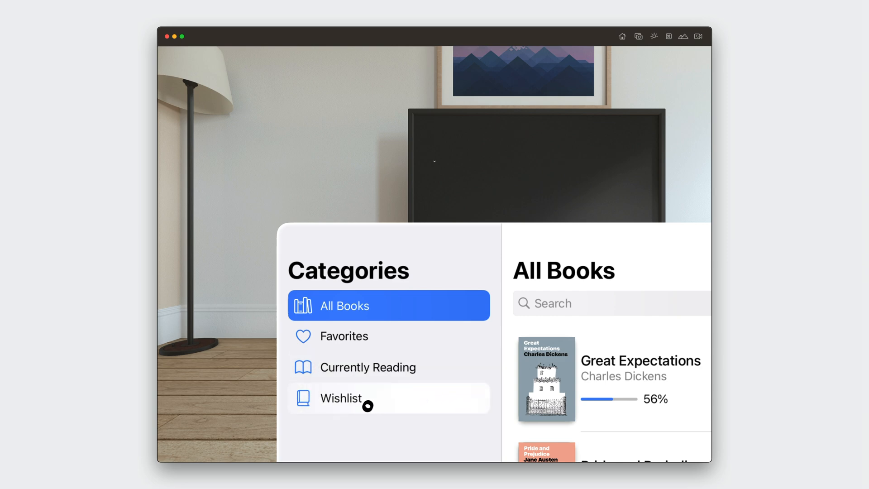
{"action": "mouse_move", "coordinate": [311, 373]}
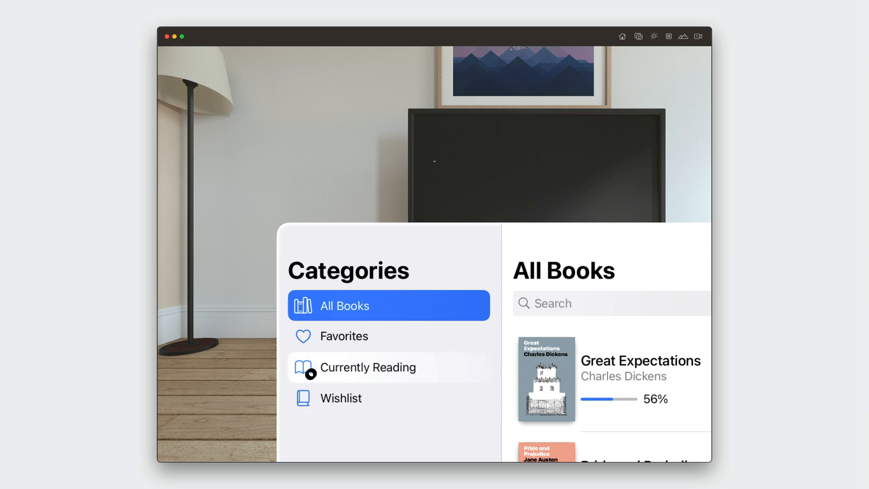
{"action": "mouse_move", "coordinate": [433, 372]}
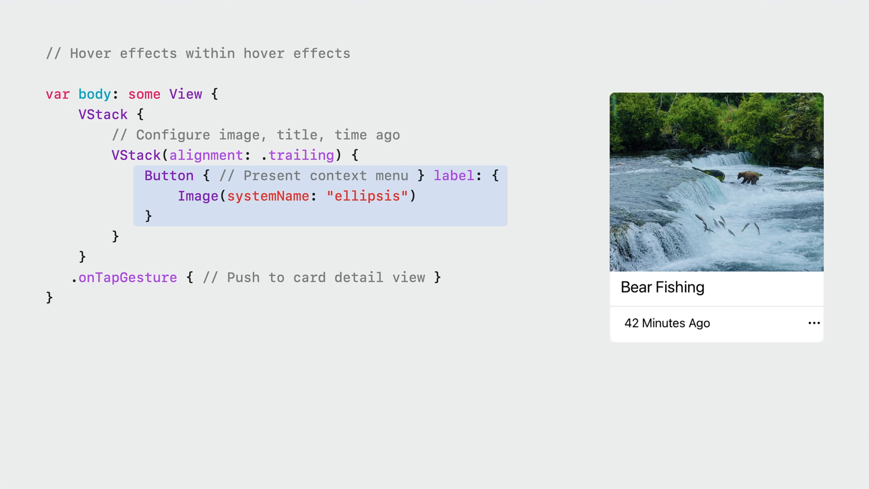
Append .hoverEffect() to the ellipsis Button inside the Bear Fishing card's VStack.
{"action": "type", "text": ".hoverEffect()"}
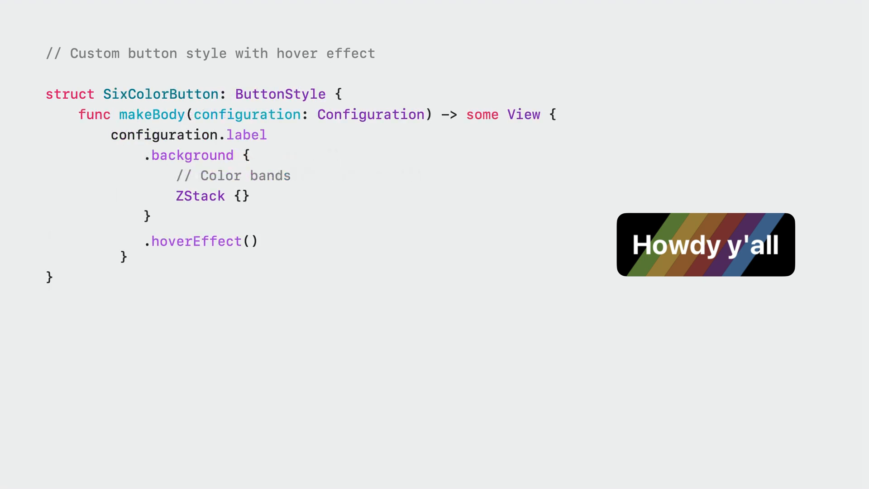
Advance to the SixColorButton ButtonStyle slide with .hoverEffect() and the Howdy y'all preview.
{"action": "double_click", "coordinate": [200, 240]}
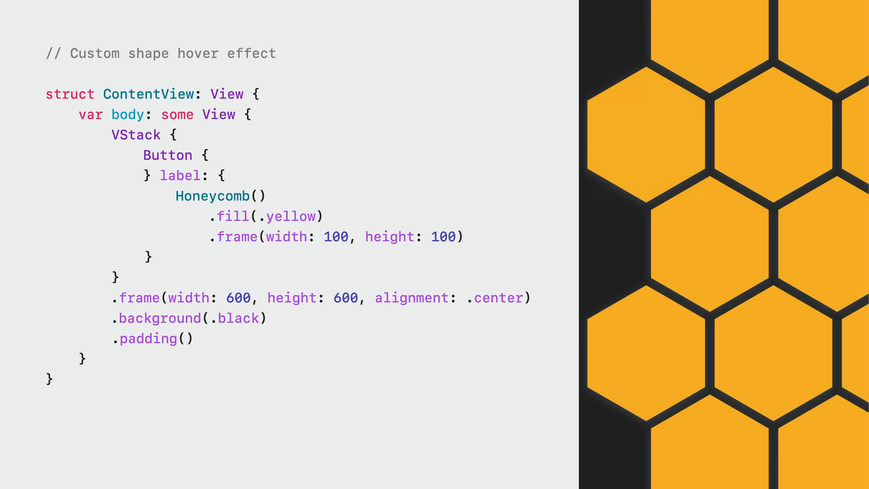
{"action": "mouse_move", "coordinate": [710, 238]}
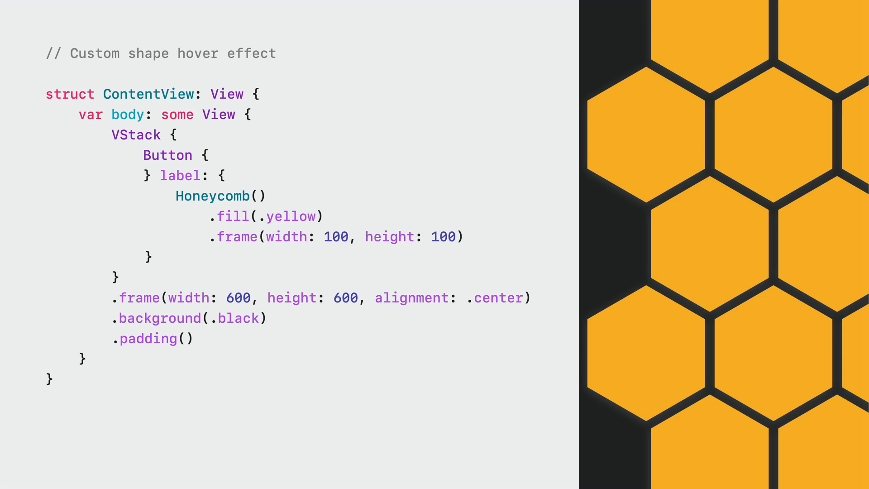
Add .contentShape(hoverEffect, Honeycomb()) to the Honeycomb button and reveal the hexagon hover preview.
{"action": "type", "text": ".contentShape(hoverEffect, Honeycomb())"}
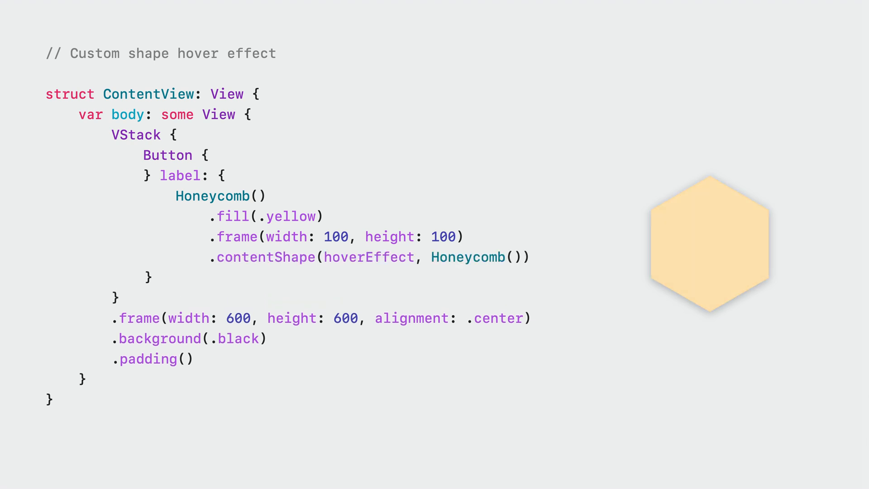
{"action": "triple_click", "coordinate": [366, 256]}
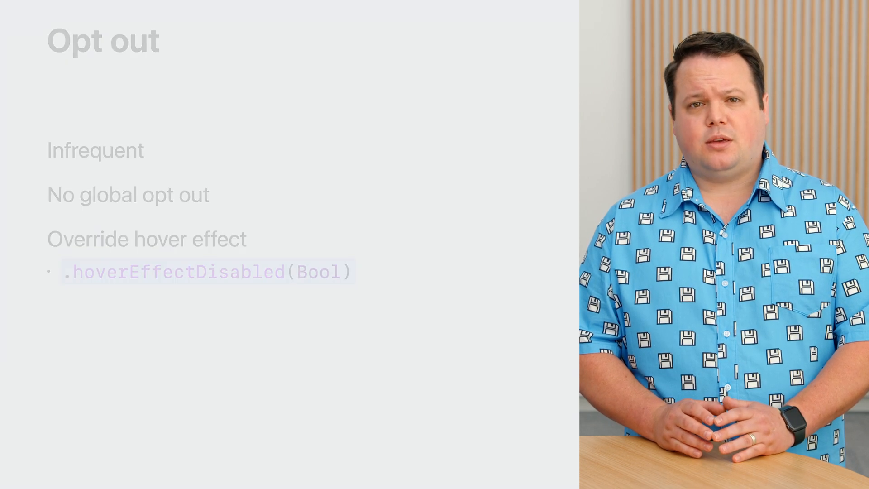
Advance to the Opt out slide listing hoverEffectDisabled(Bool) guidance.
{"action": "key", "text": "Right"}
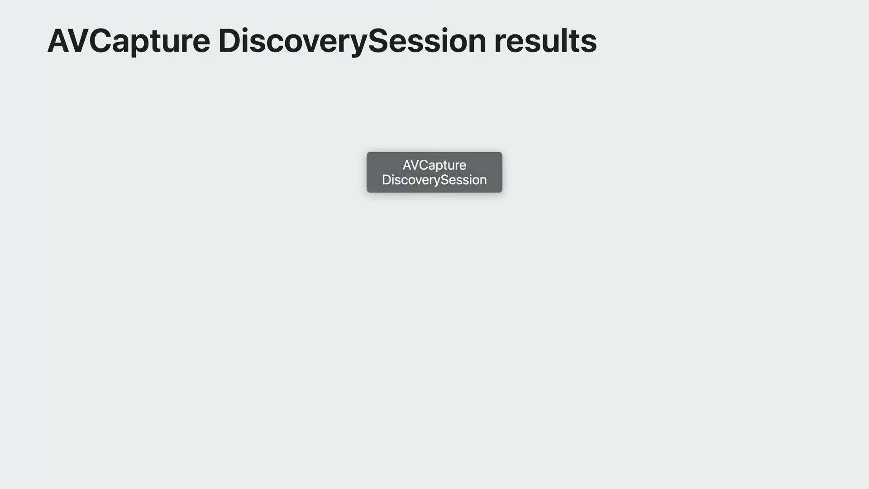
Reveal the arrow from AVCapture DiscoverySession to the Microphone result box.
{"action": "left_click", "coordinate": [434, 172]}
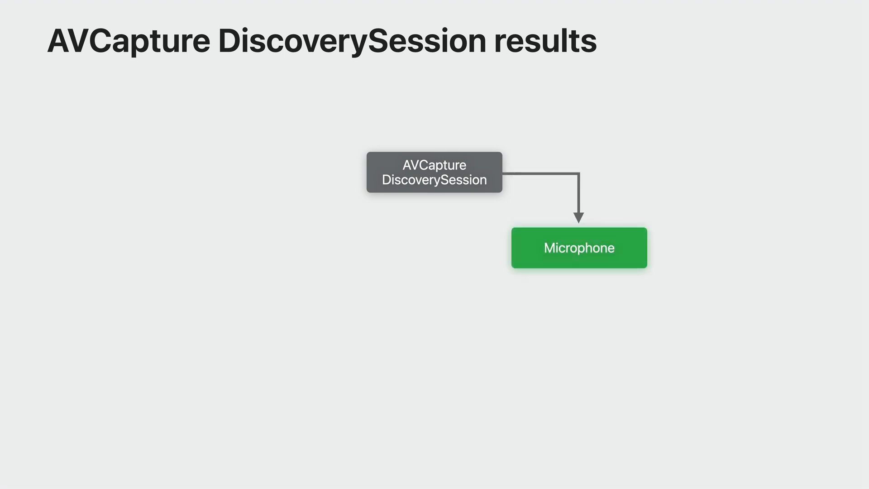